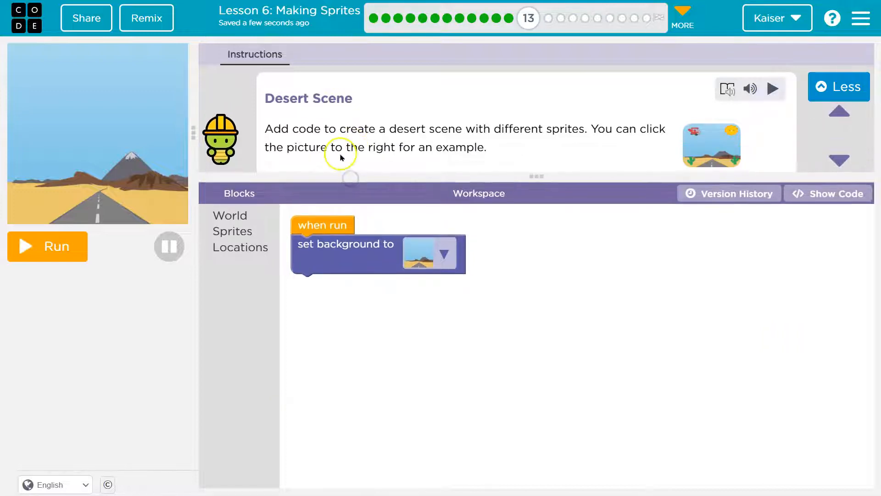
mouse_move(348, 155)
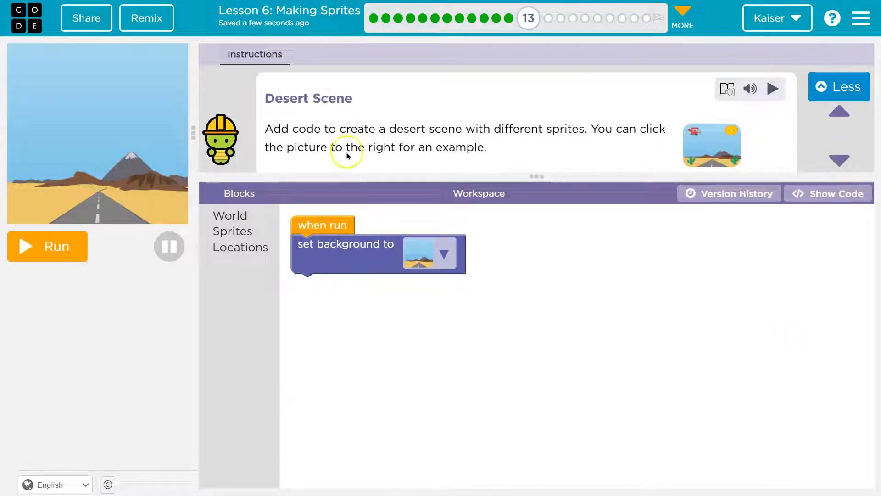
Preview the example desert scene, then add four 'make new sprite' blocks at (200, 200)
click(711, 145)
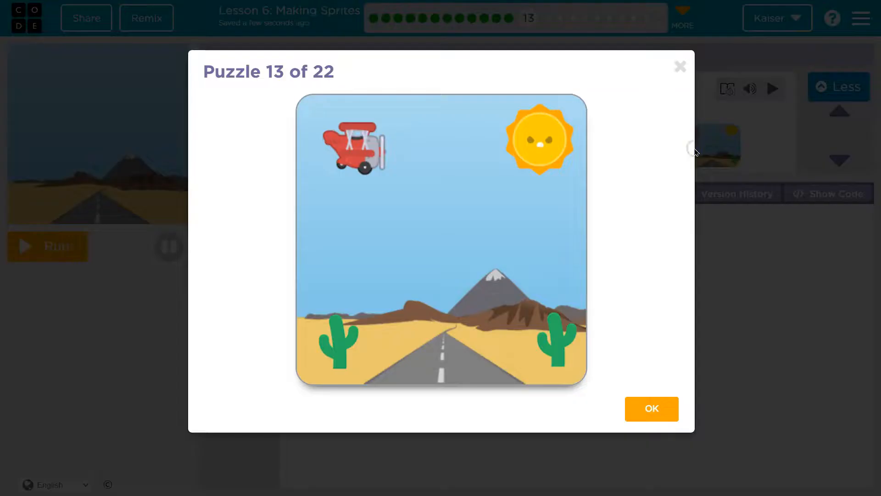
mouse_move(691, 152)
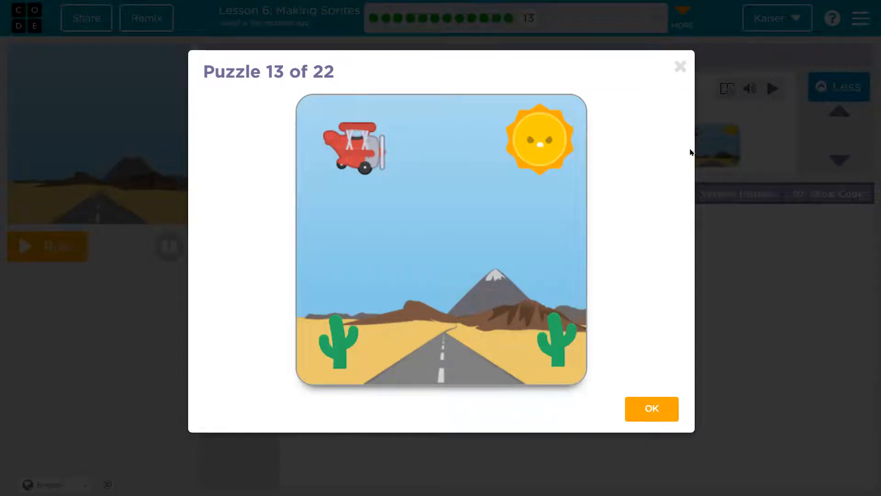
click(651, 409)
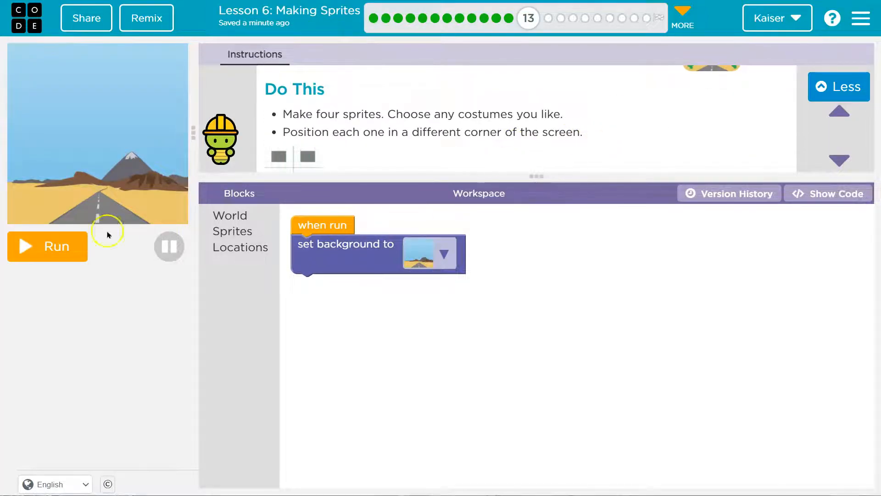
mouse_move(447, 121)
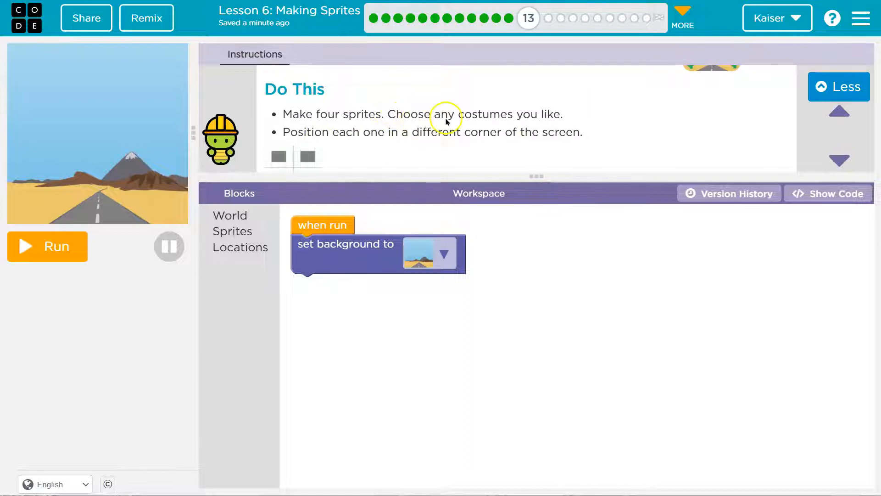
click(231, 231)
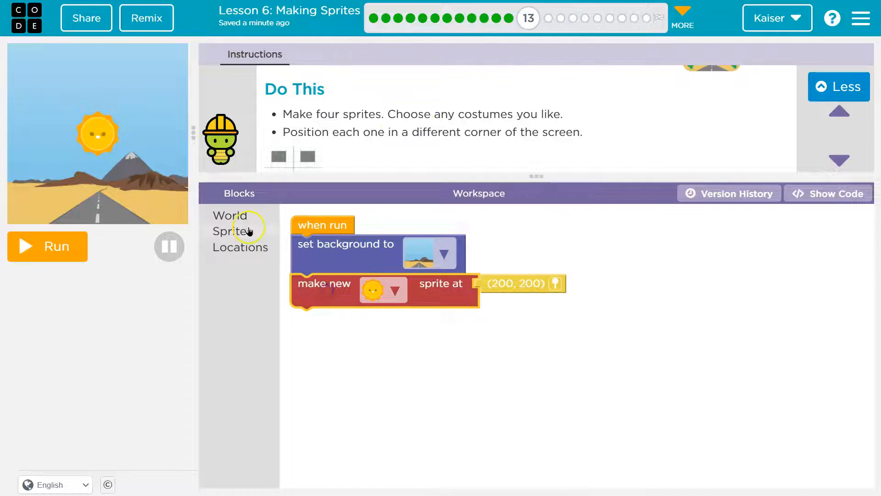
click(231, 231)
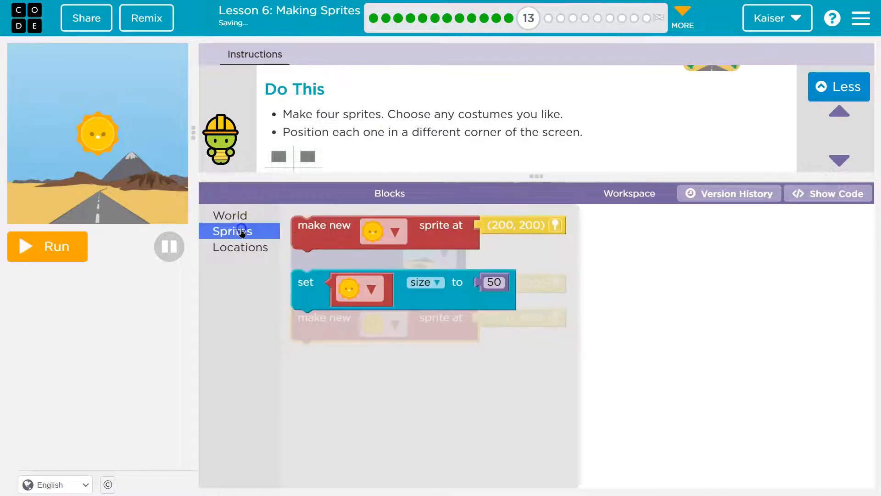
click(240, 248)
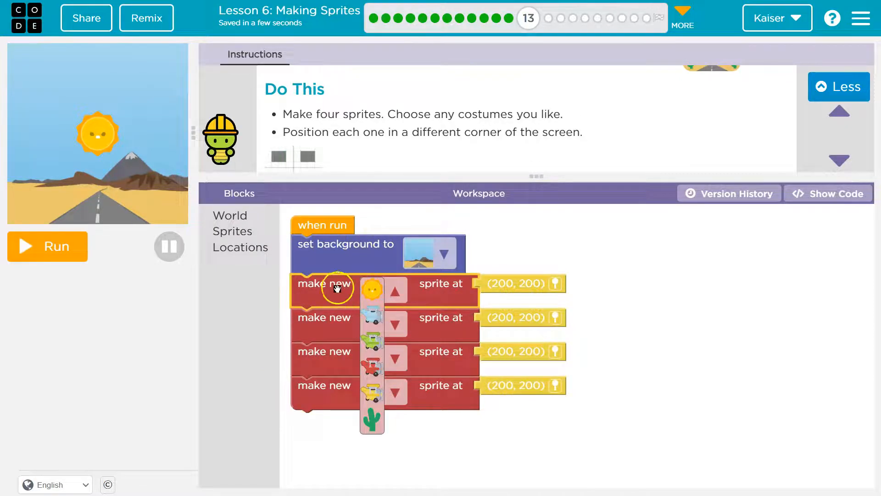
Give the first sprite the sun costume and the third sprite the red plane costume
click(48, 246)
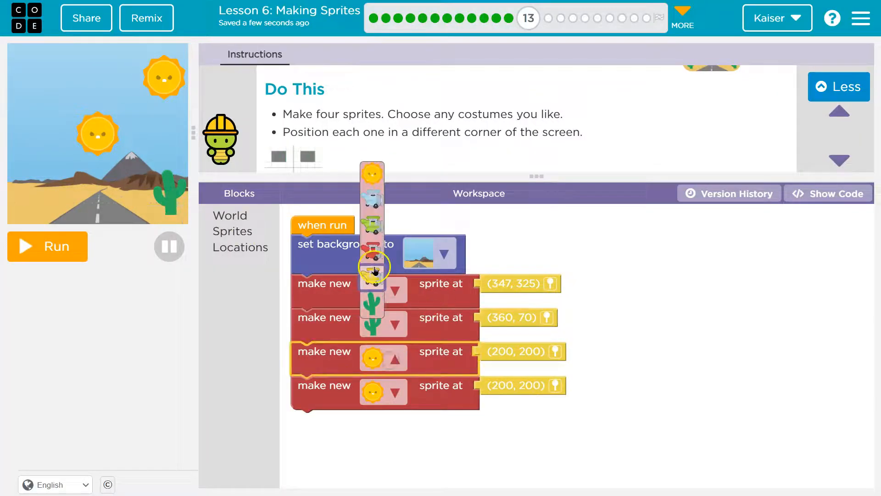
click(371, 283)
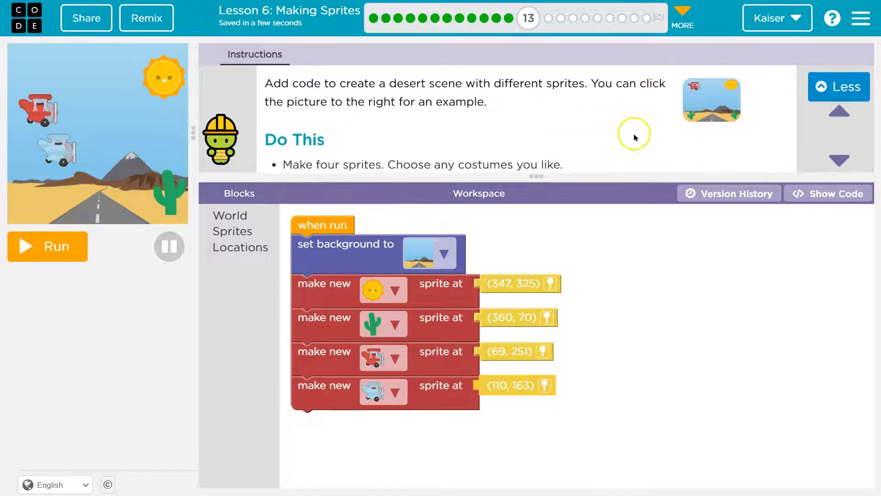
Move the red plane to (86, 322) and the blue plane to (56, 130)
scroll(down, 3)
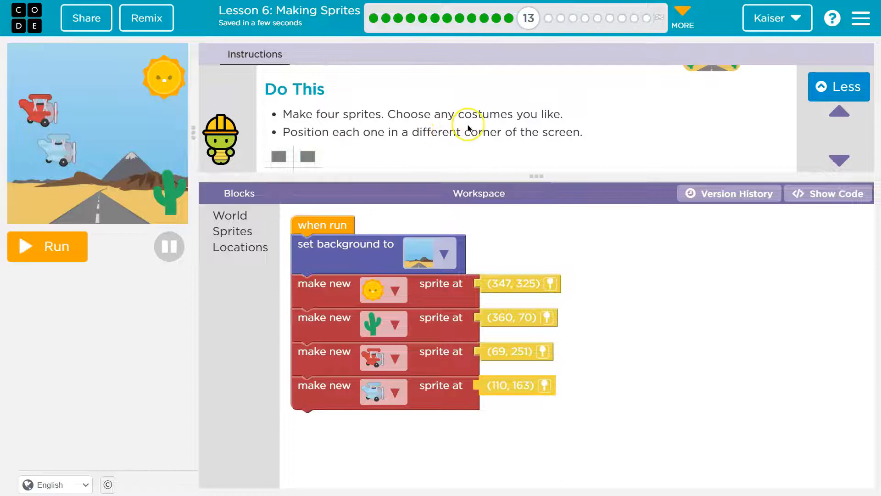
mouse_move(450, 133)
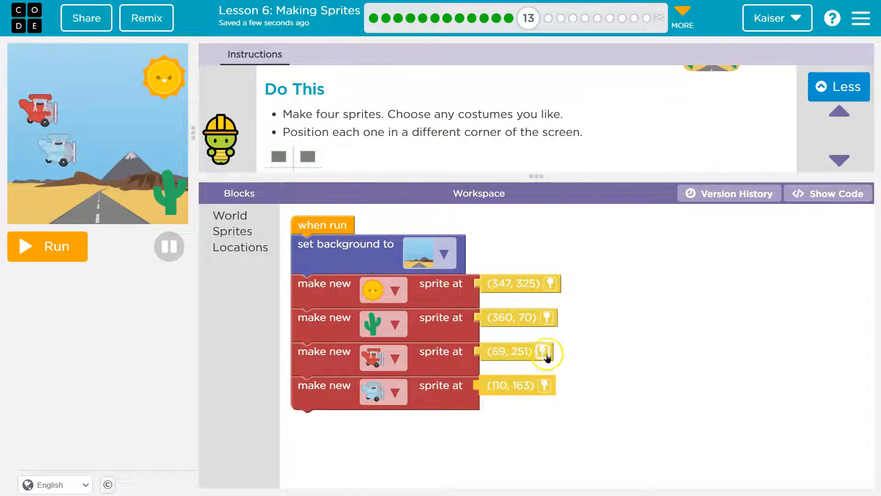
click(544, 351)
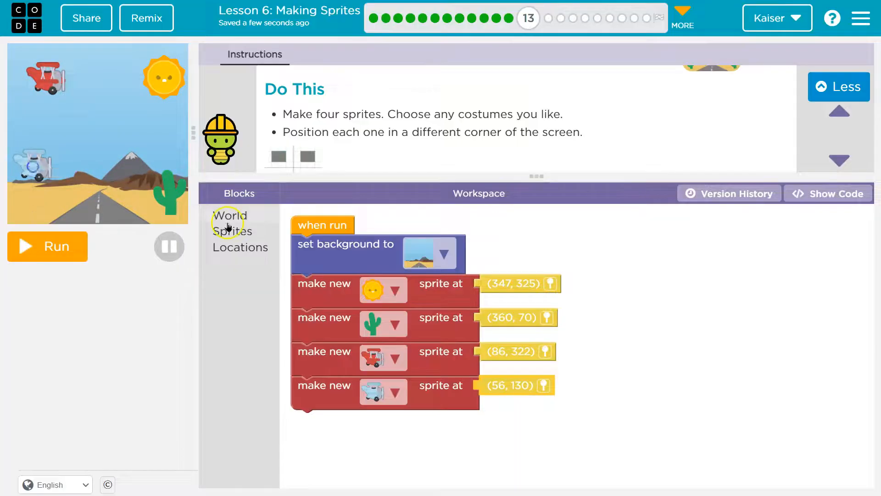
scroll(down, 3)
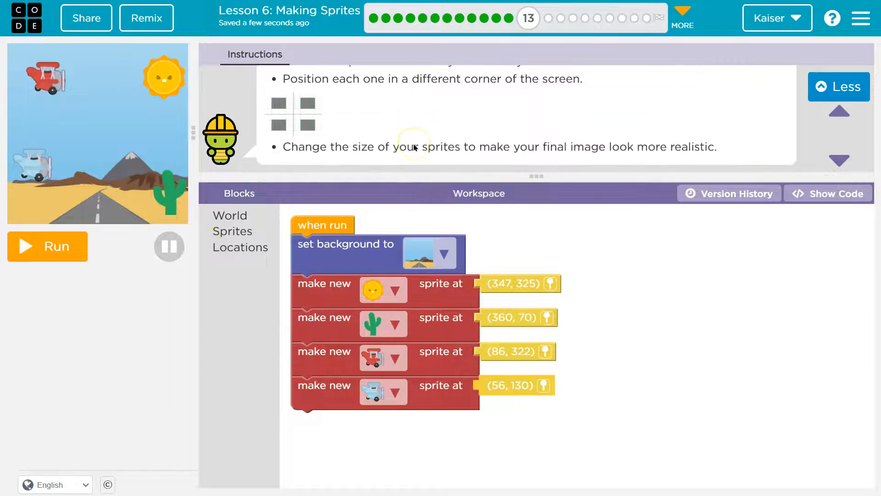
mouse_move(531, 153)
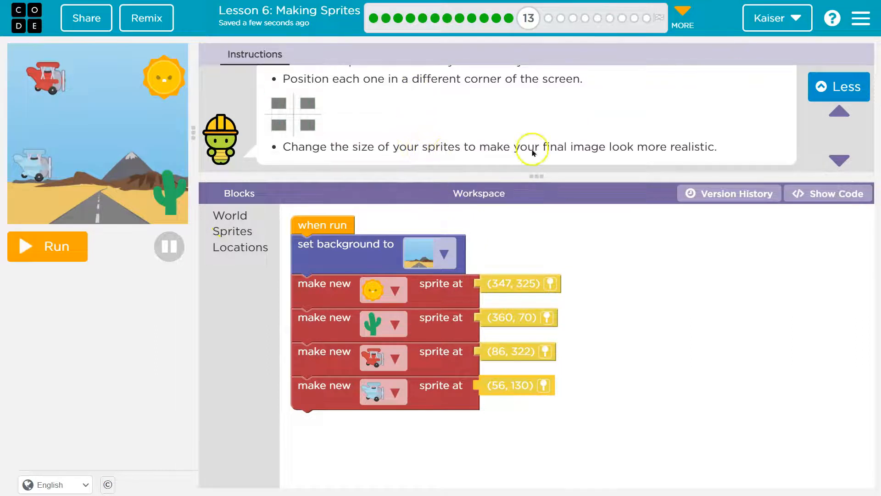
mouse_move(692, 173)
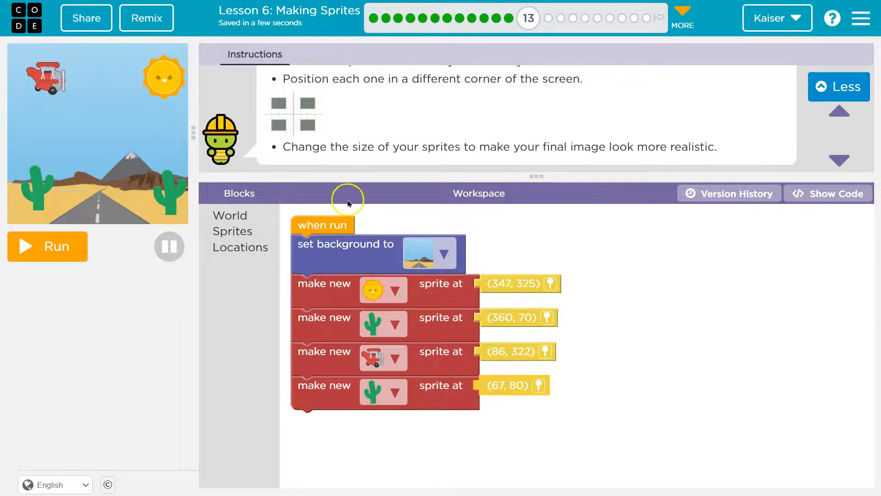
mouse_move(346, 266)
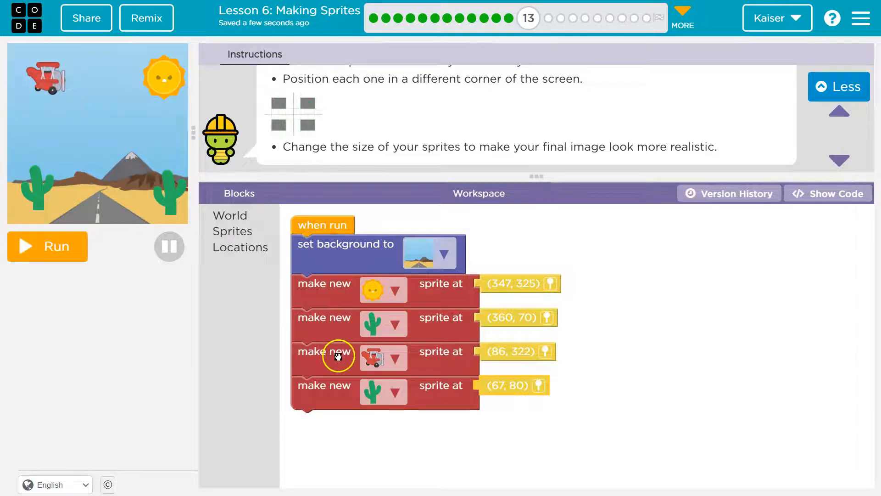
mouse_move(343, 403)
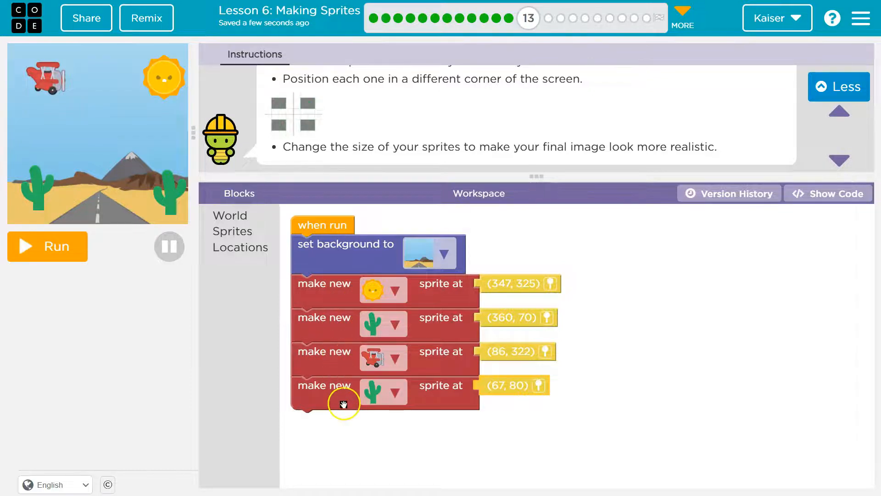
Make the fourth sprite a cactus positioned at (67, 80)
click(232, 231)
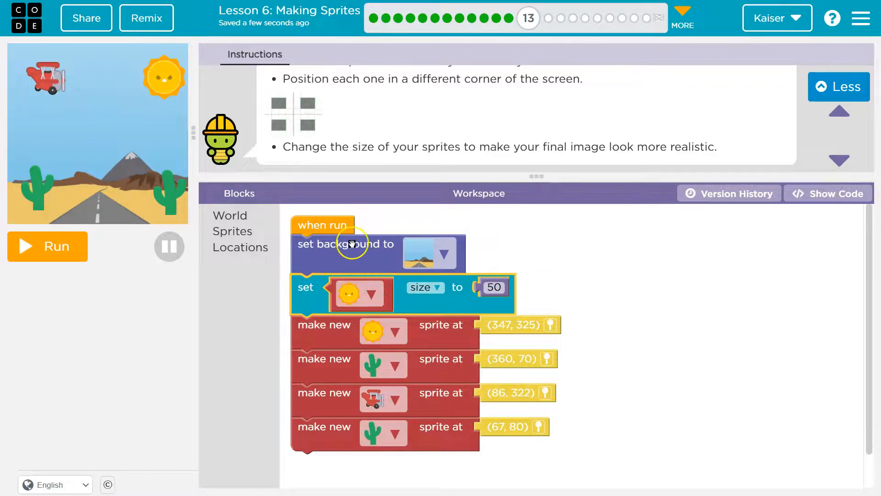
mouse_move(345, 336)
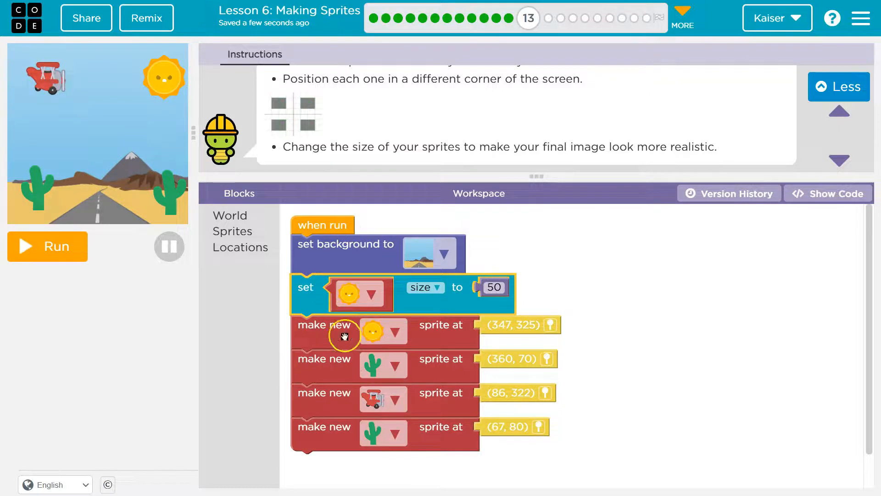
mouse_move(329, 292)
text(150)
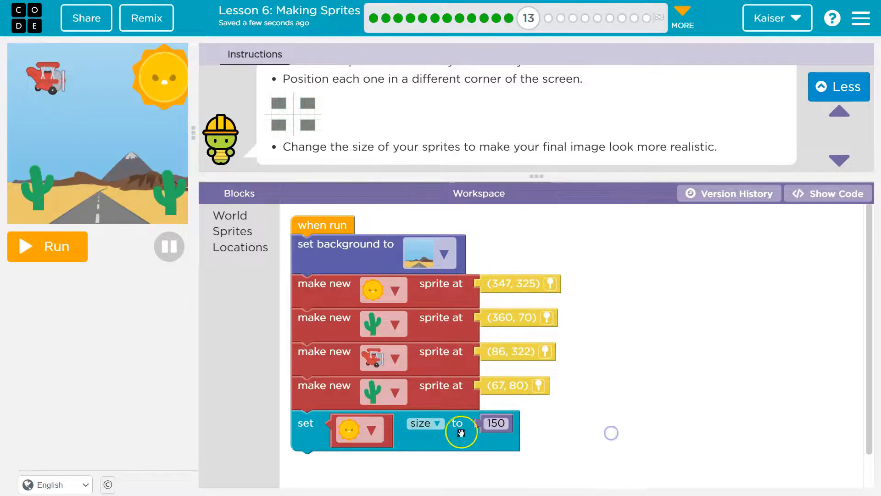
Size the sun to 150 and reposition it top-right at (325, 330)
click(48, 246)
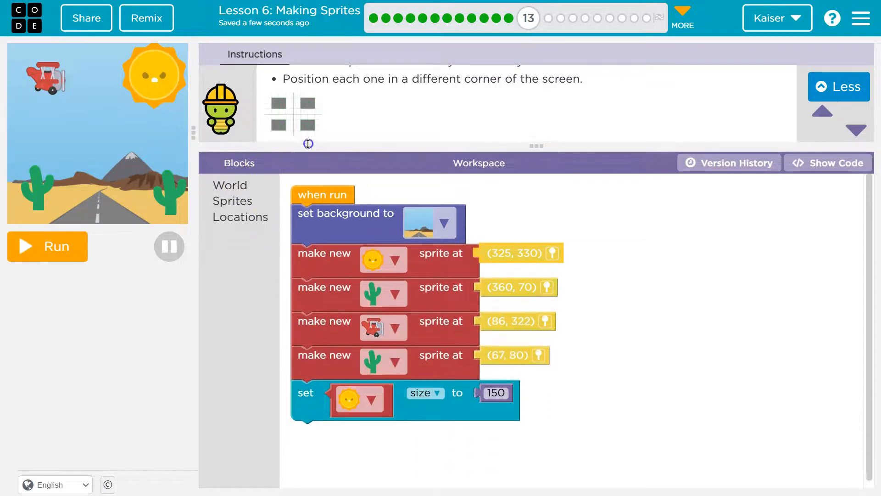
Revert the fourth sprite to the blue plane and size cactus 100, blue plane 50, red plane 120
click(230, 185)
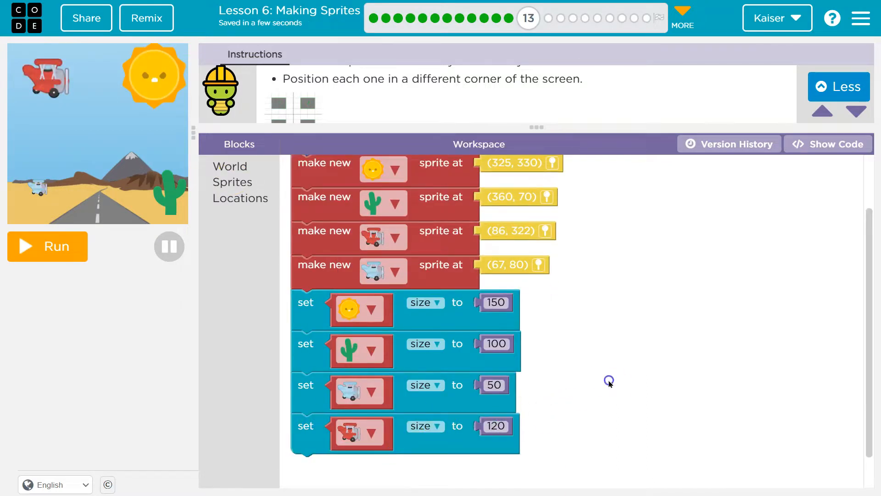
mouse_move(170, 205)
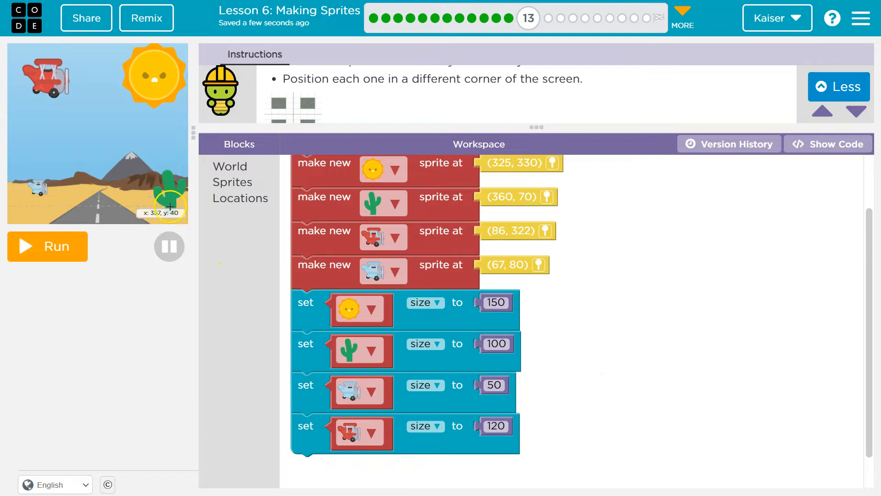